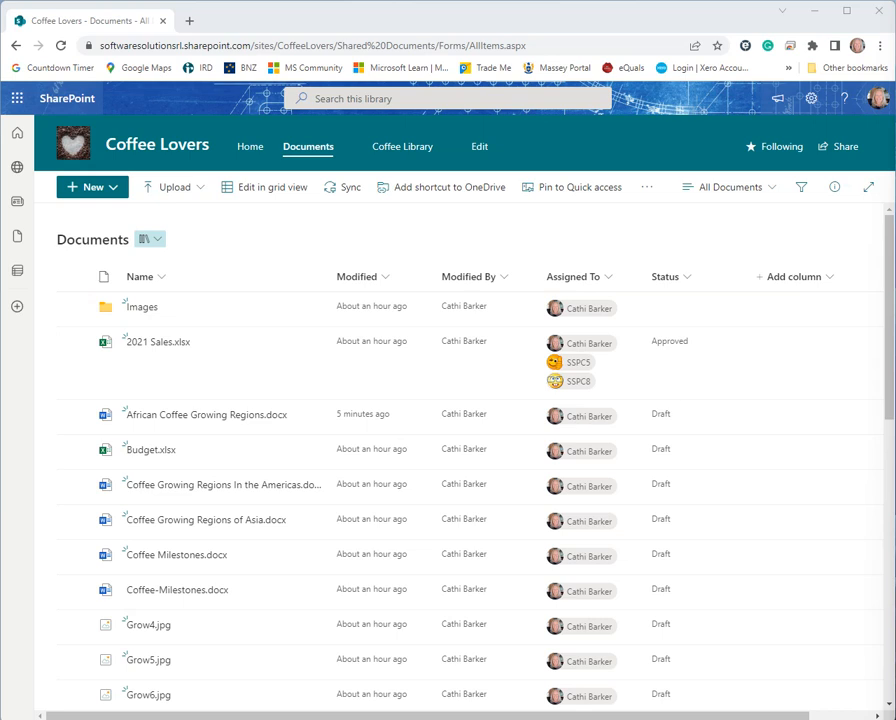
mouse_move(625, 519)
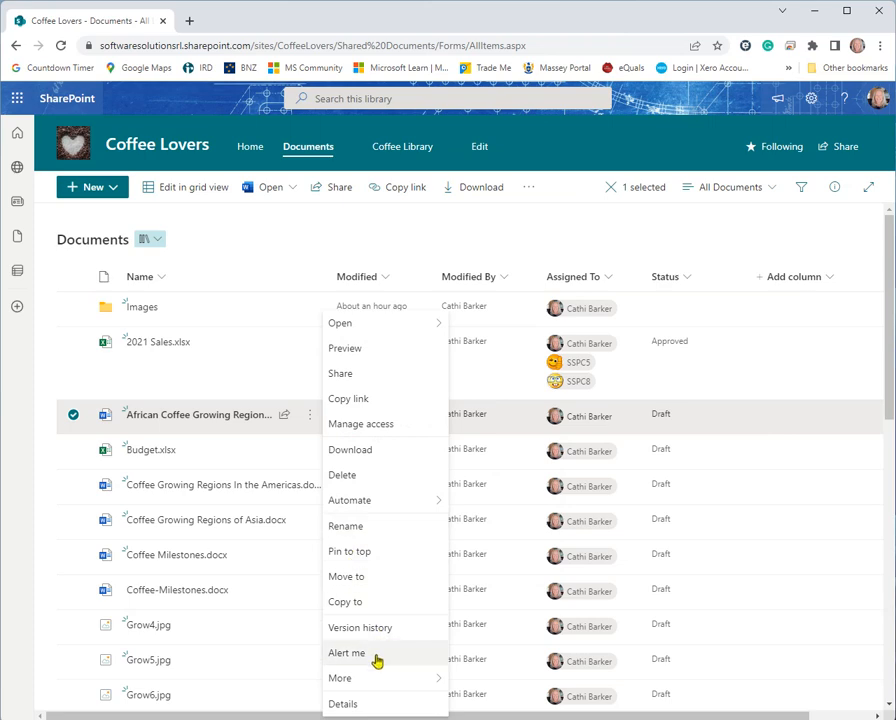
Choose Alert me for African Coffee Growing Regions.docx to open its email alert form
left_click(347, 652)
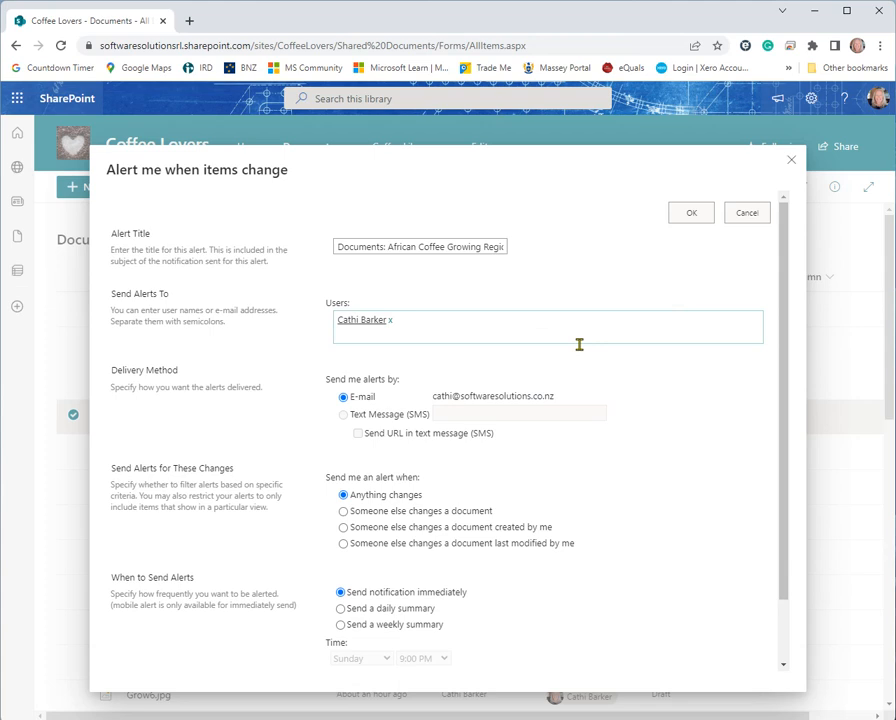
mouse_move(672, 328)
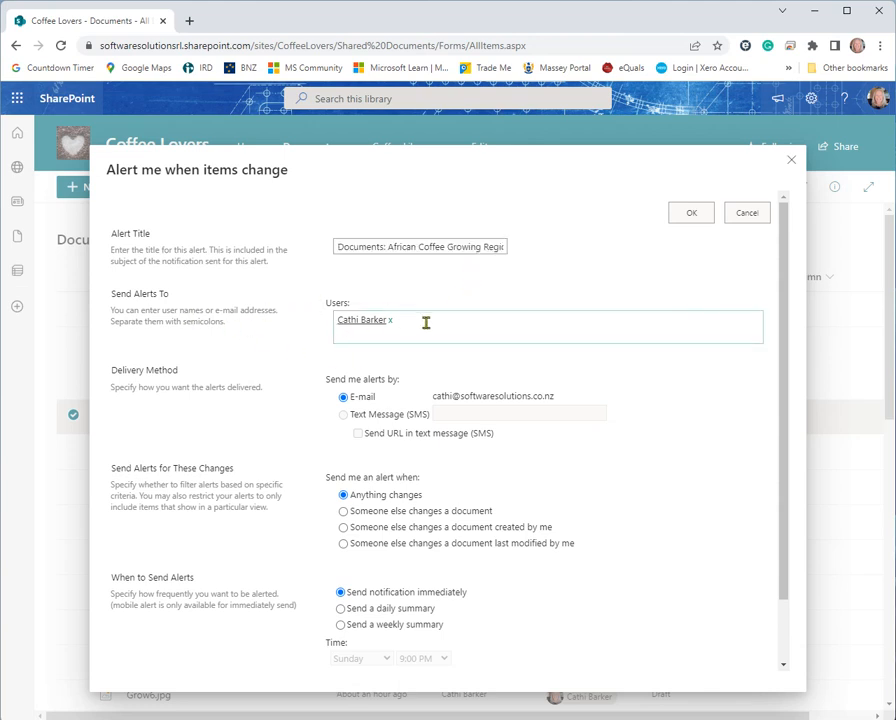
Search 'sspc' and add SSPC2 as a second alert recipient
type("sspc")
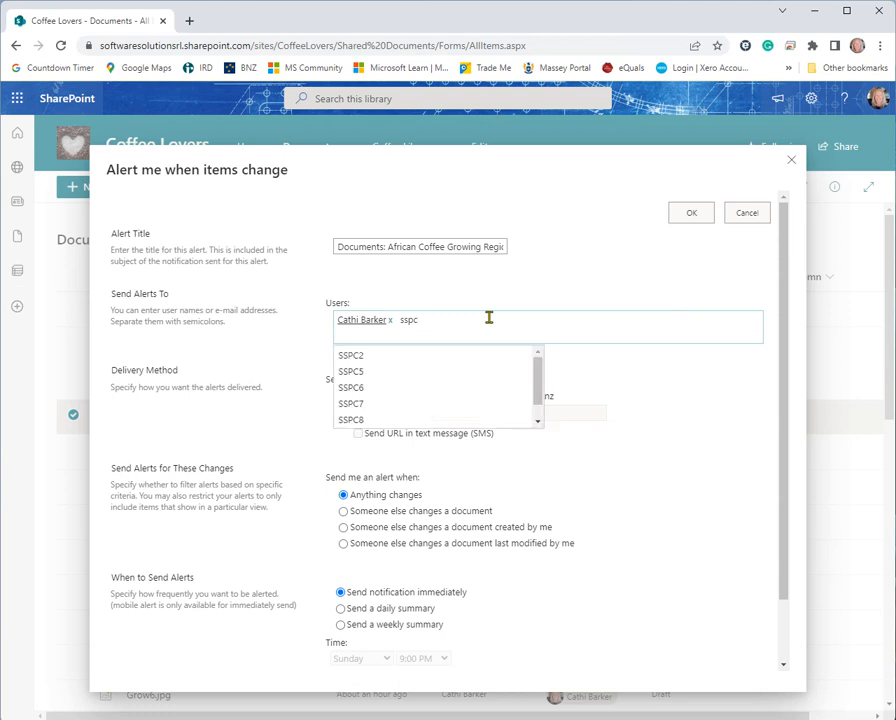
left_click(351, 355)
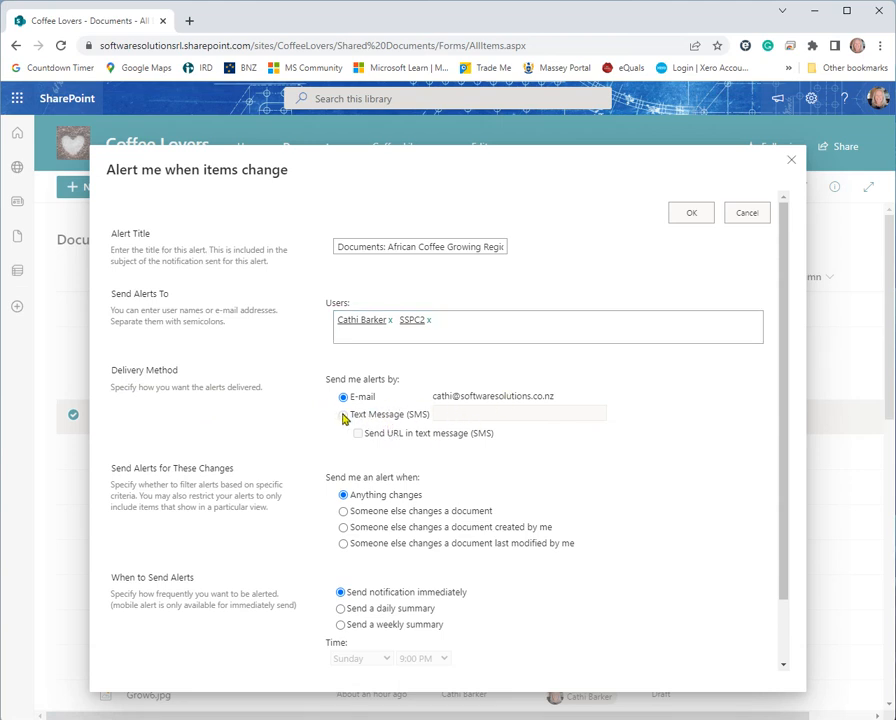
mouse_move(413, 423)
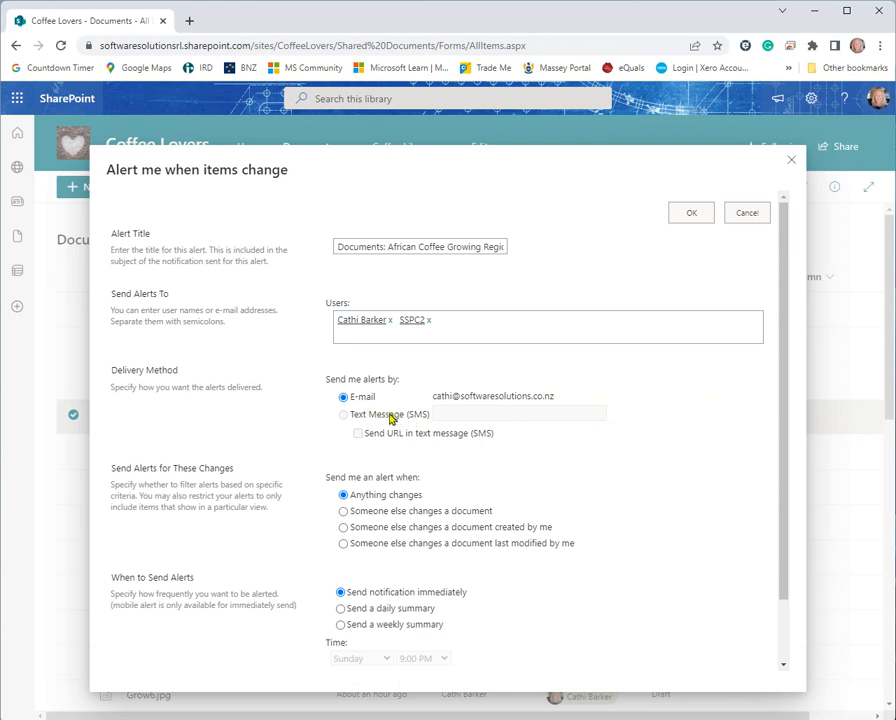
mouse_move(420, 413)
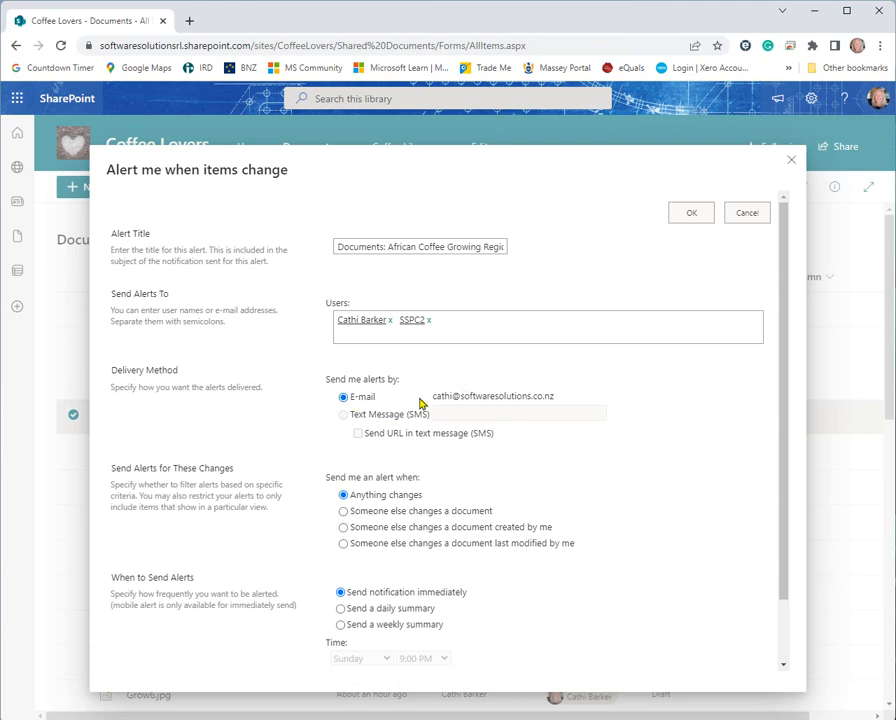
mouse_move(407, 421)
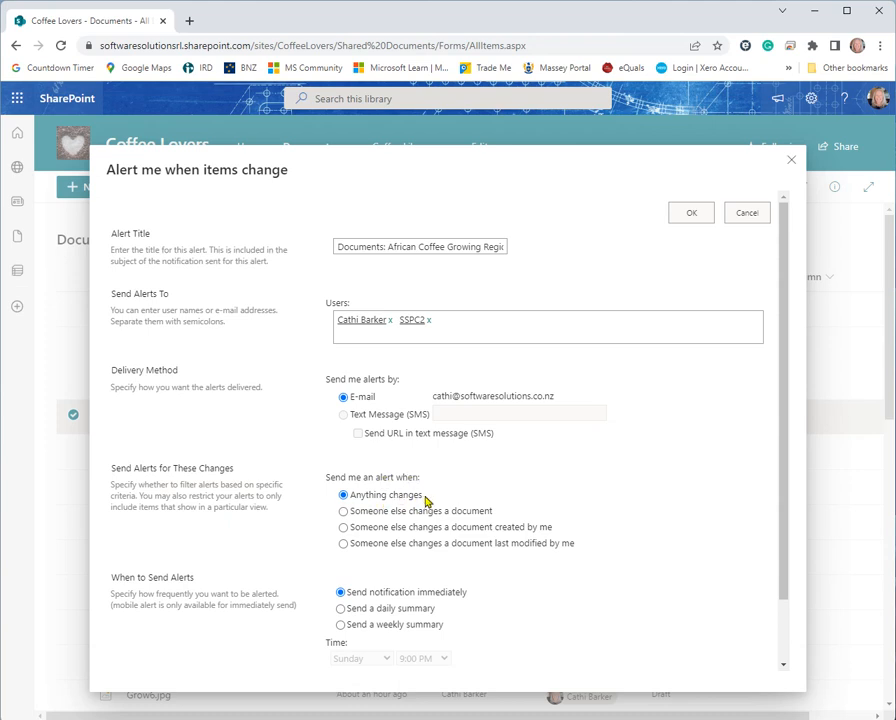
mouse_move(410, 539)
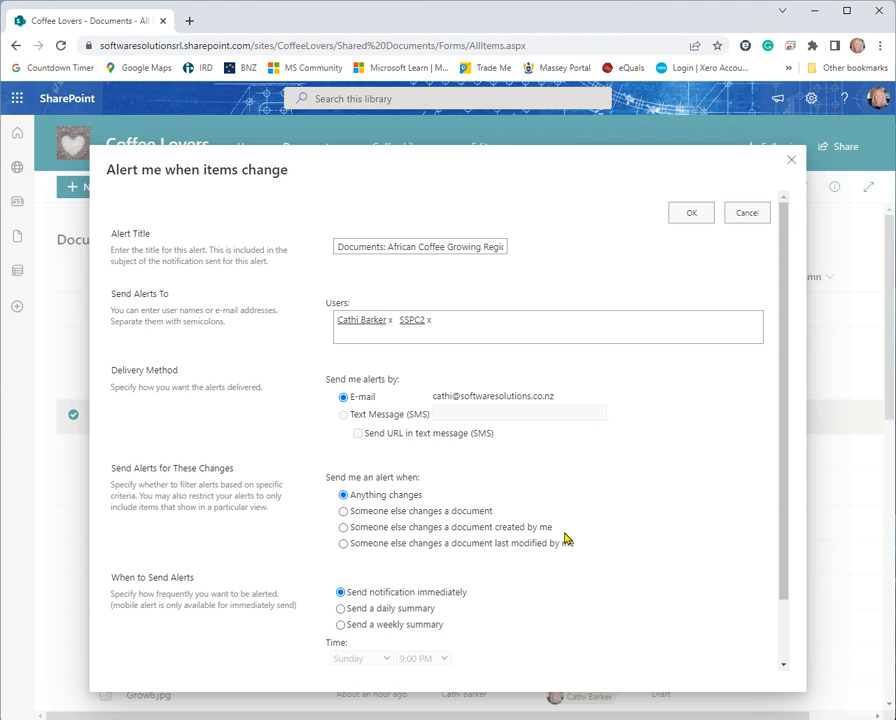
mouse_move(549, 558)
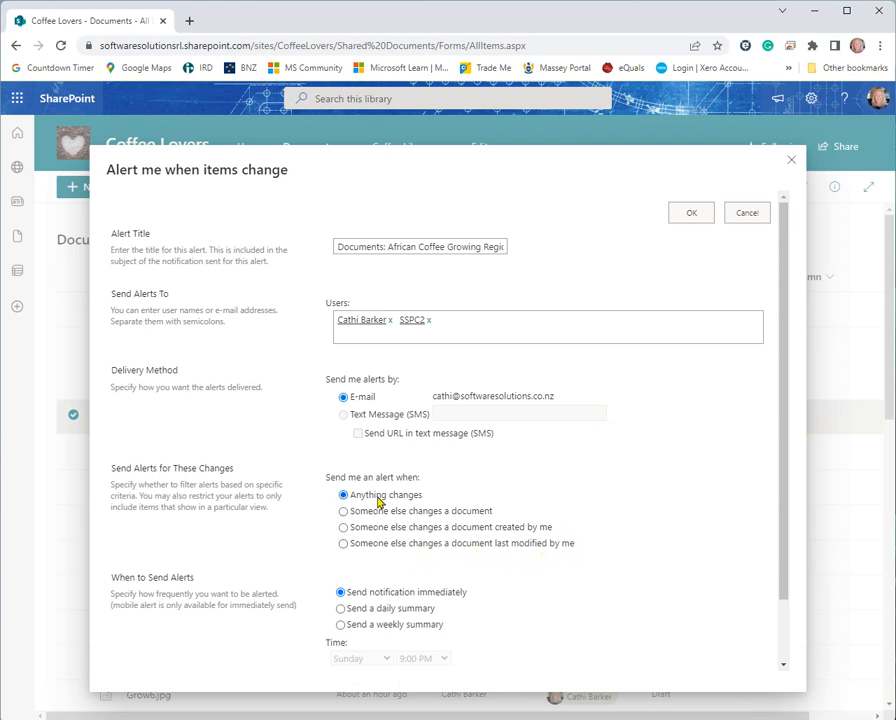
Keep immediate notification instead of a weekly summary and submit the alert with OK
scroll("down", 3)
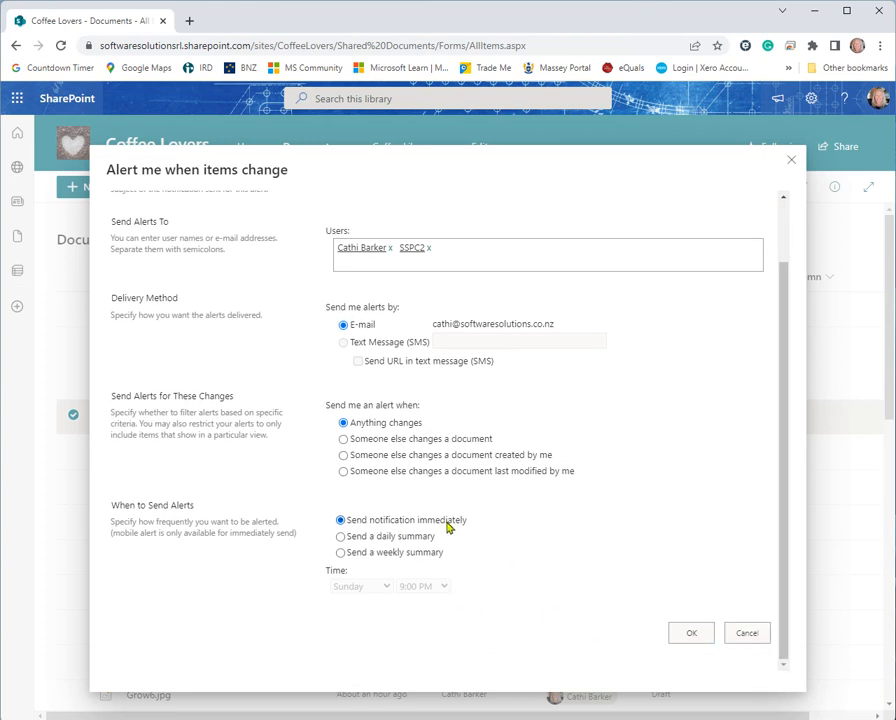
mouse_move(440, 555)
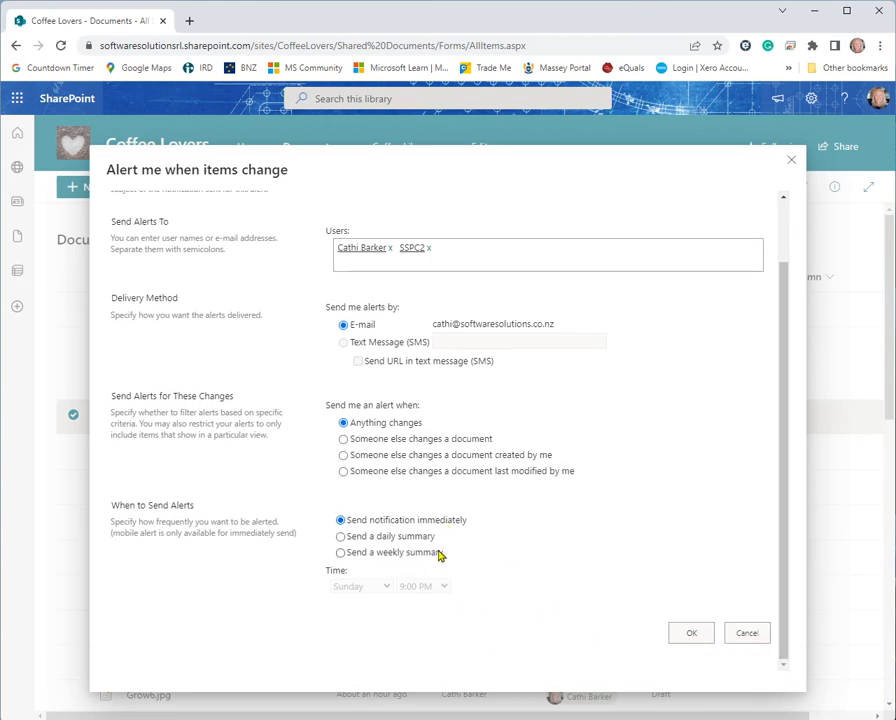
left_click(341, 552)
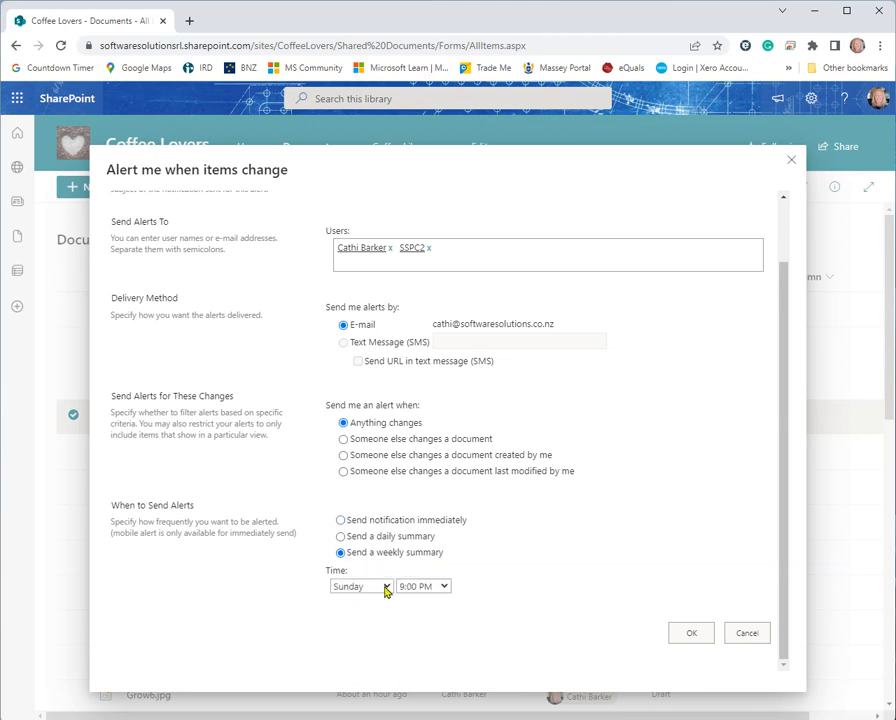
mouse_move(374, 563)
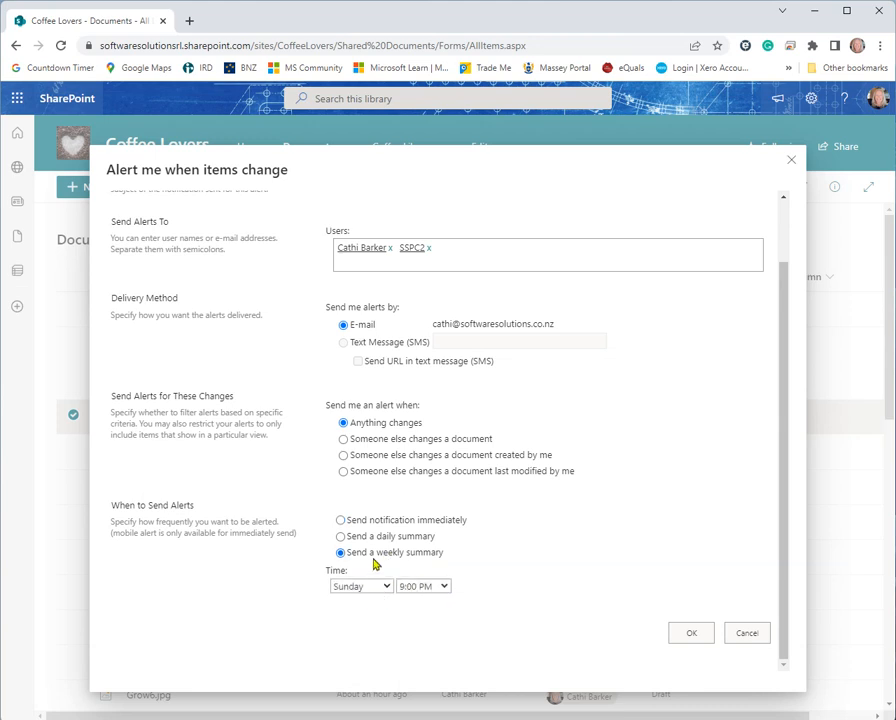
left_click(341, 520)
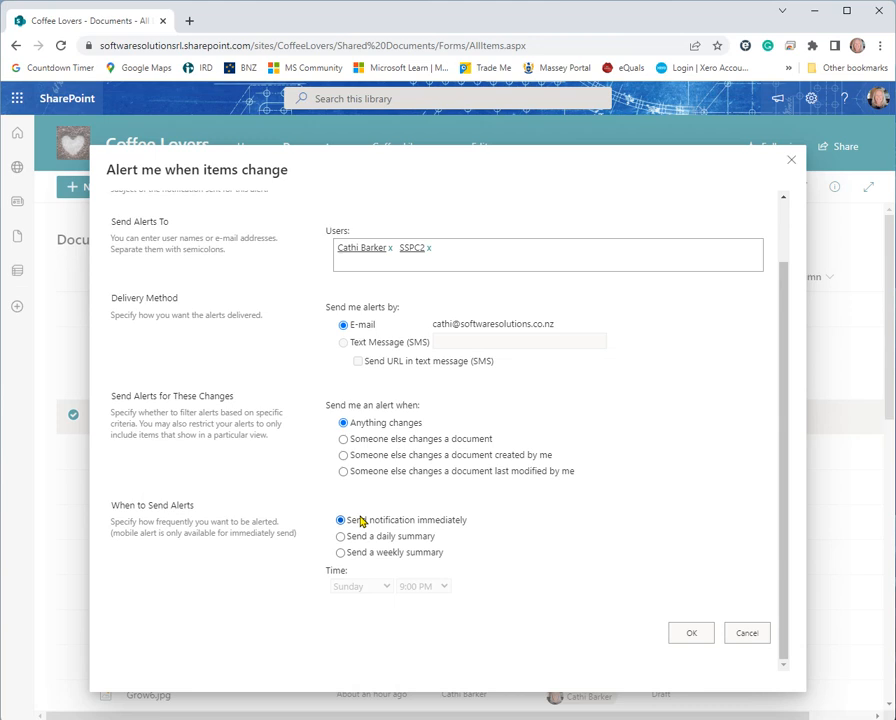
left_click(690, 632)
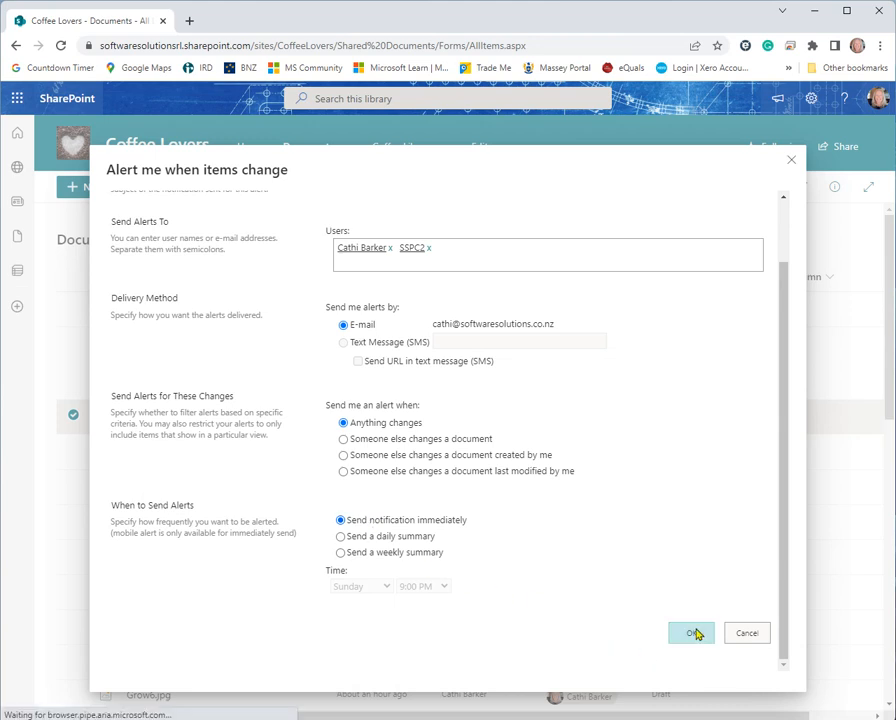
left_click(690, 633)
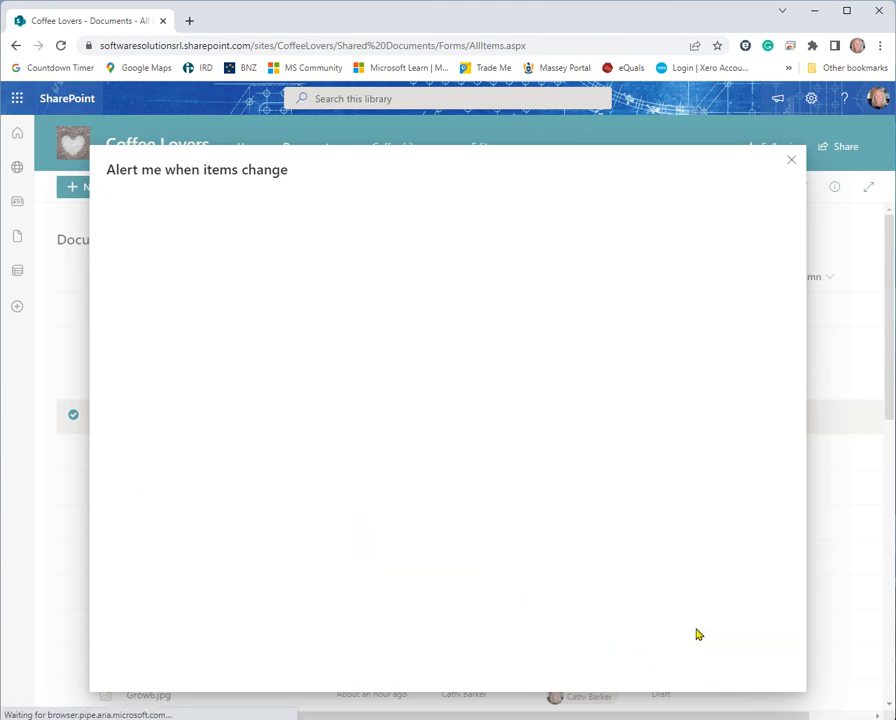
Deselect the first file, select Coffee Growing Regions In the Americas, and show its more actions
left_click(791, 160)
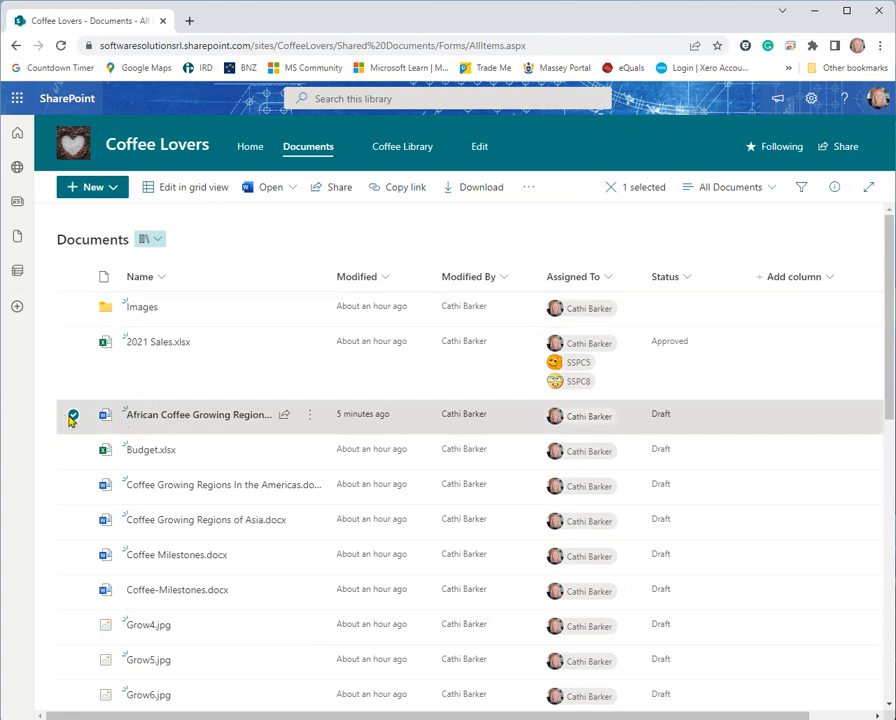
left_click(73, 415)
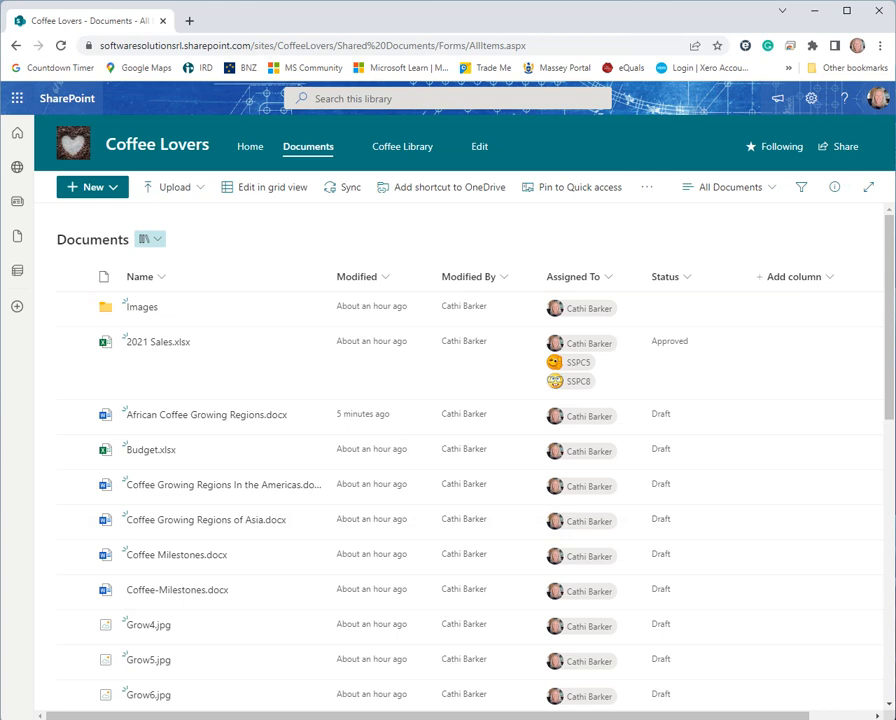
mouse_move(495, 508)
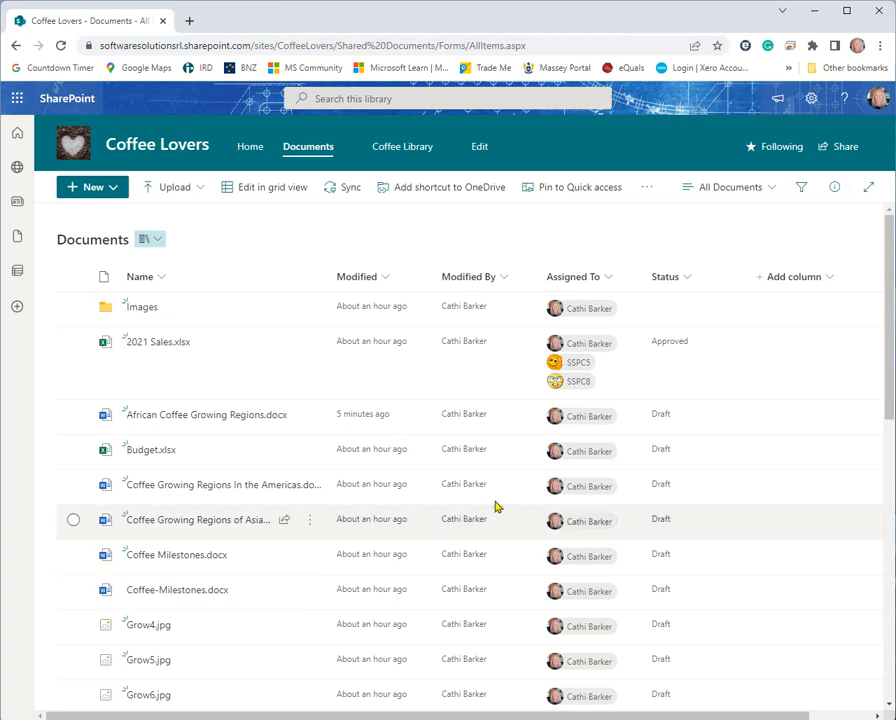
left_click(73, 484)
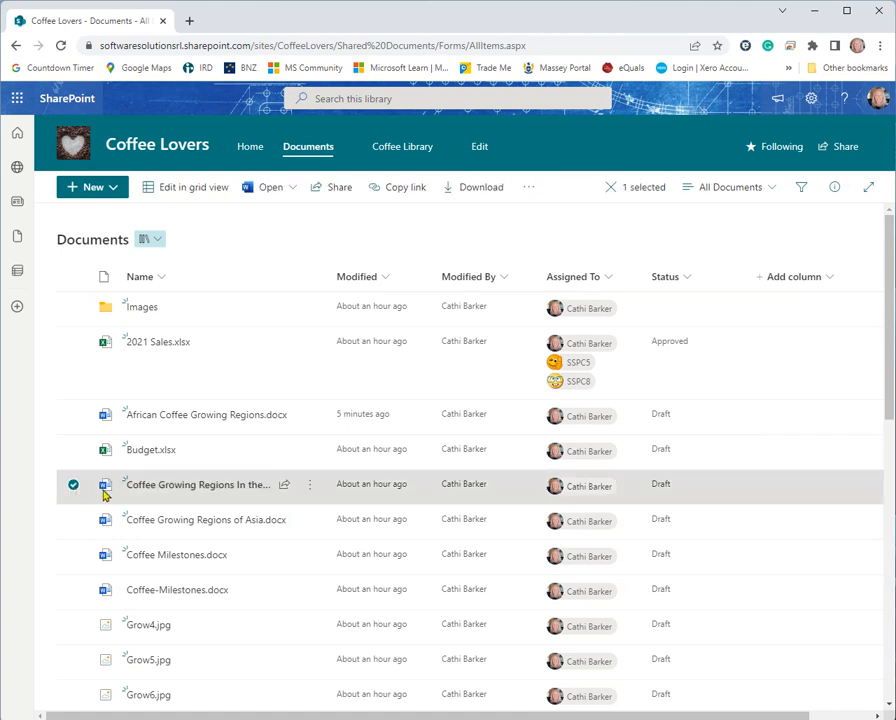
left_click(310, 485)
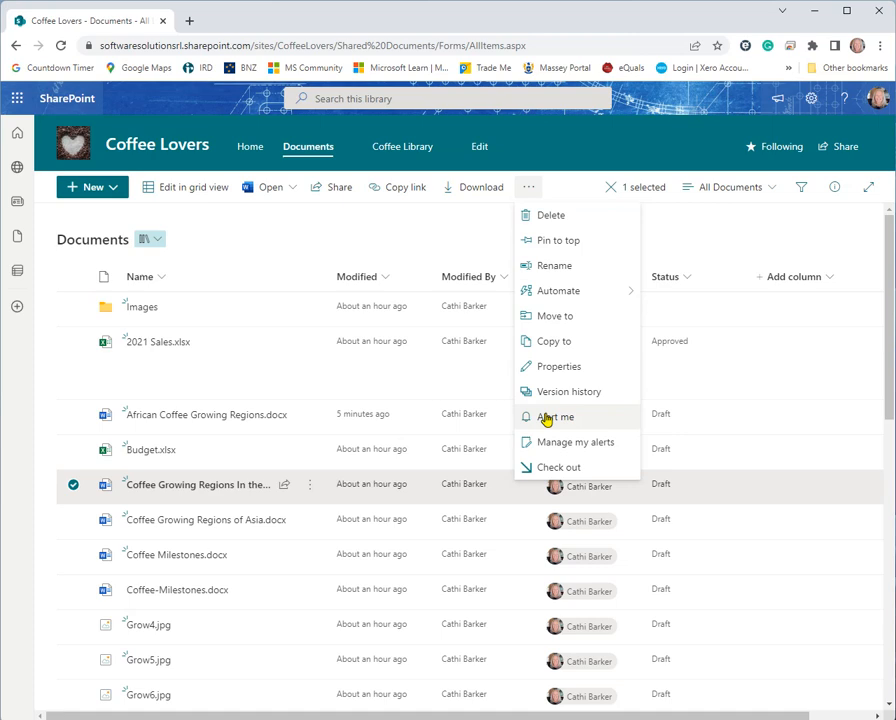
left_click(555, 417)
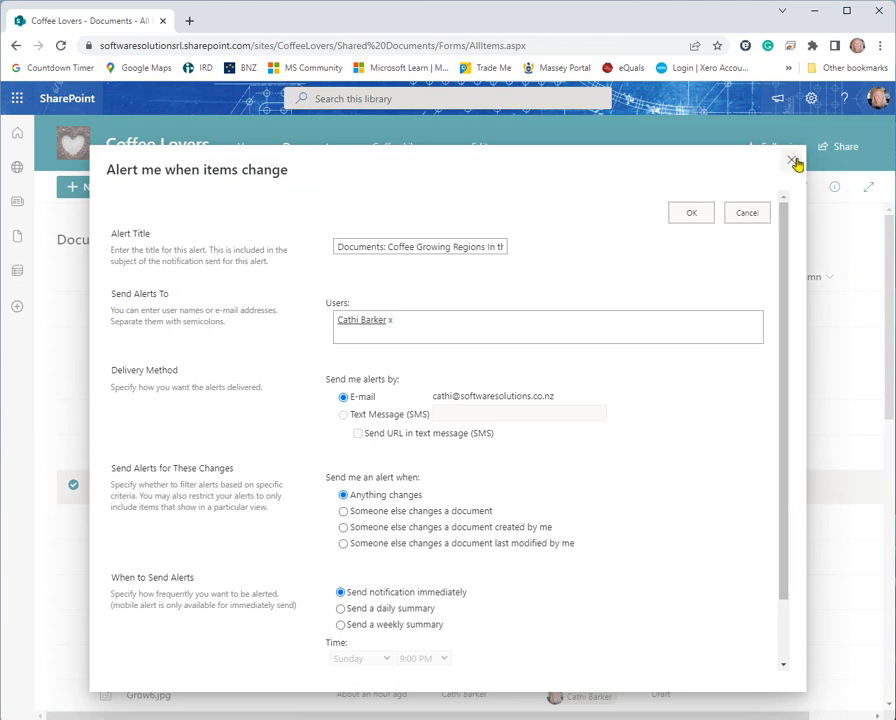
left_click(791, 161)
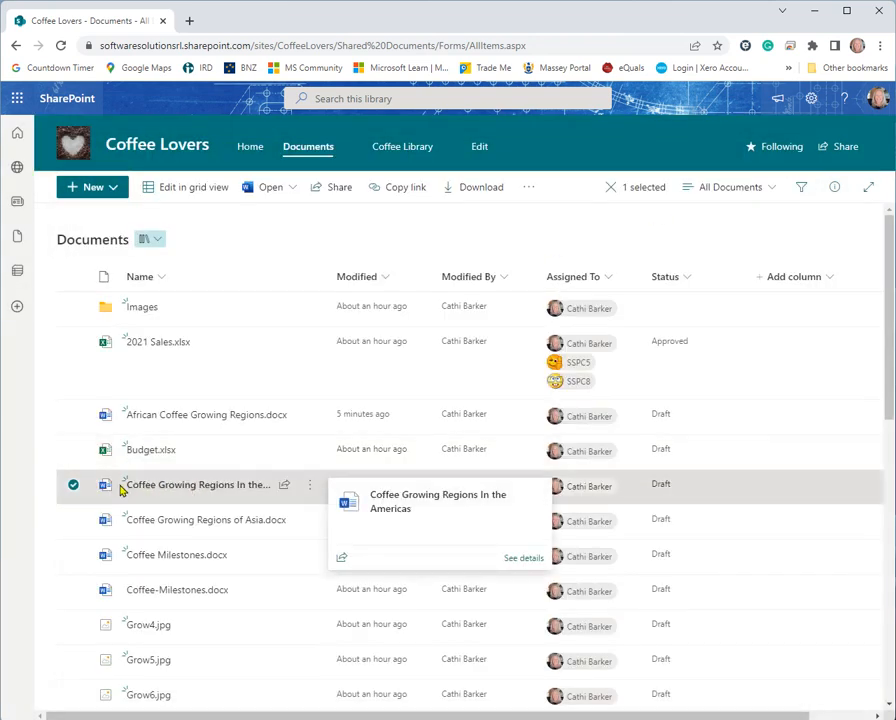
left_click(73, 414)
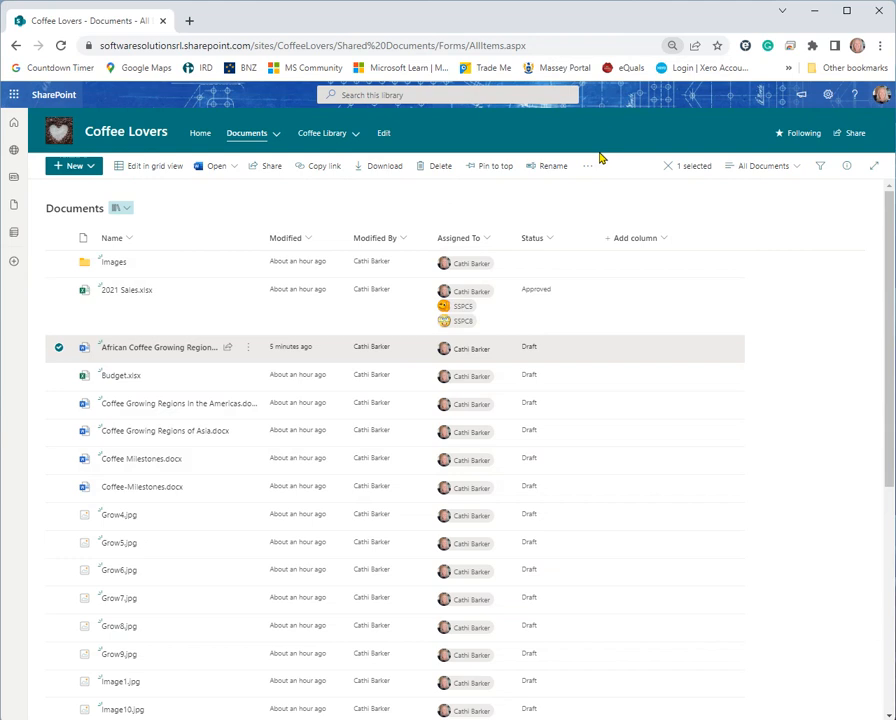
Go to Manage my alerts and open the African Coffee Growing Regions alert's Edit Alert page
left_click(587, 165)
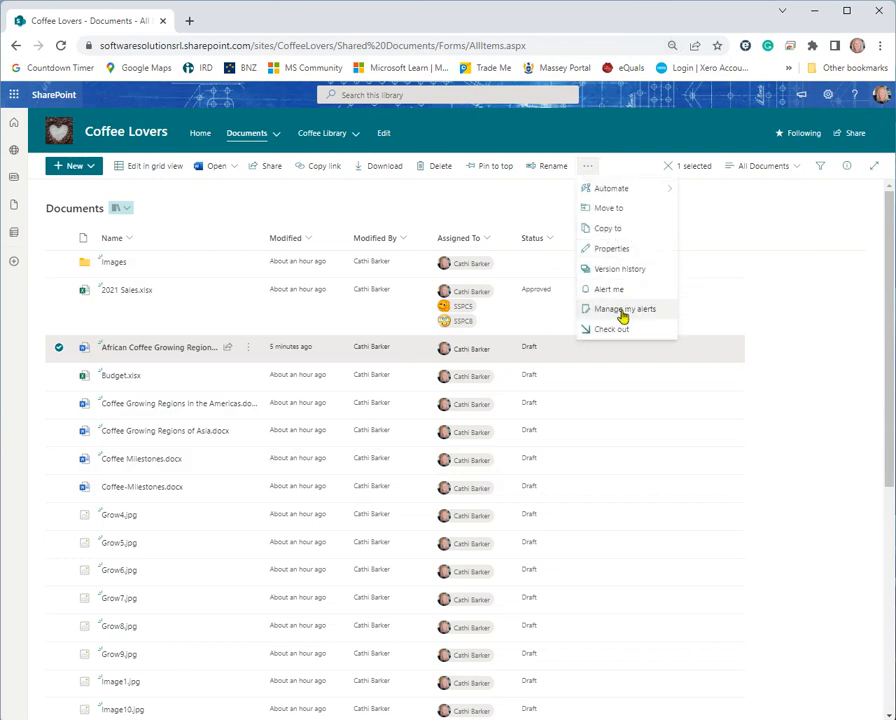
left_click(623, 309)
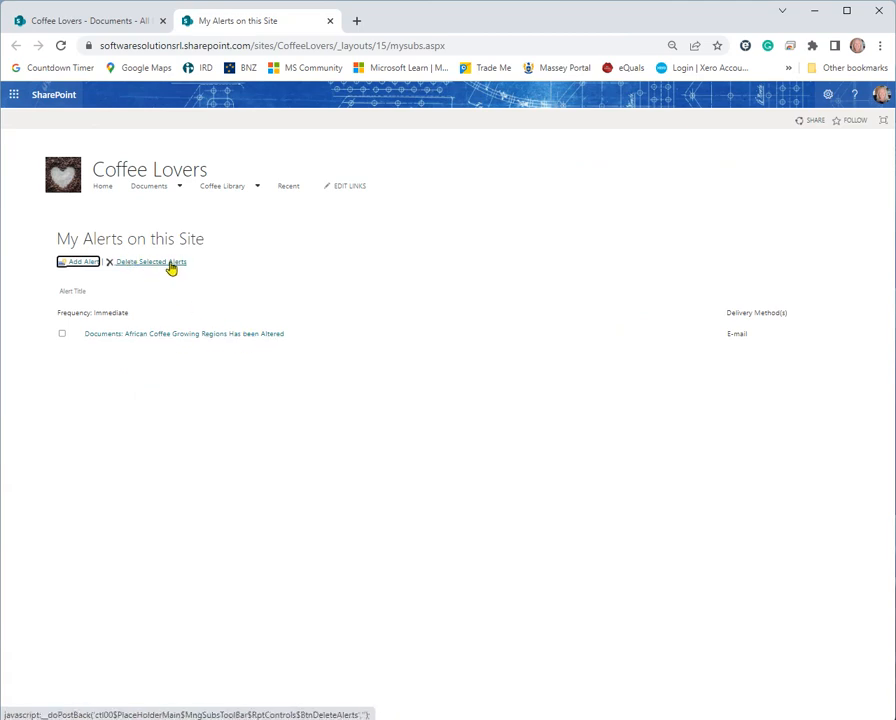
left_click(62, 333)
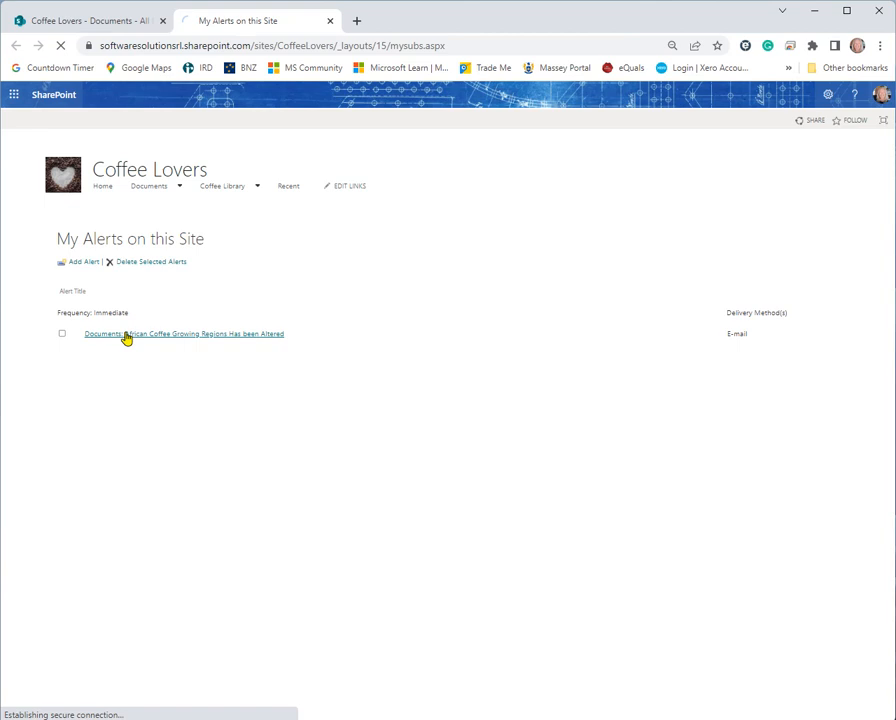
left_click(184, 333)
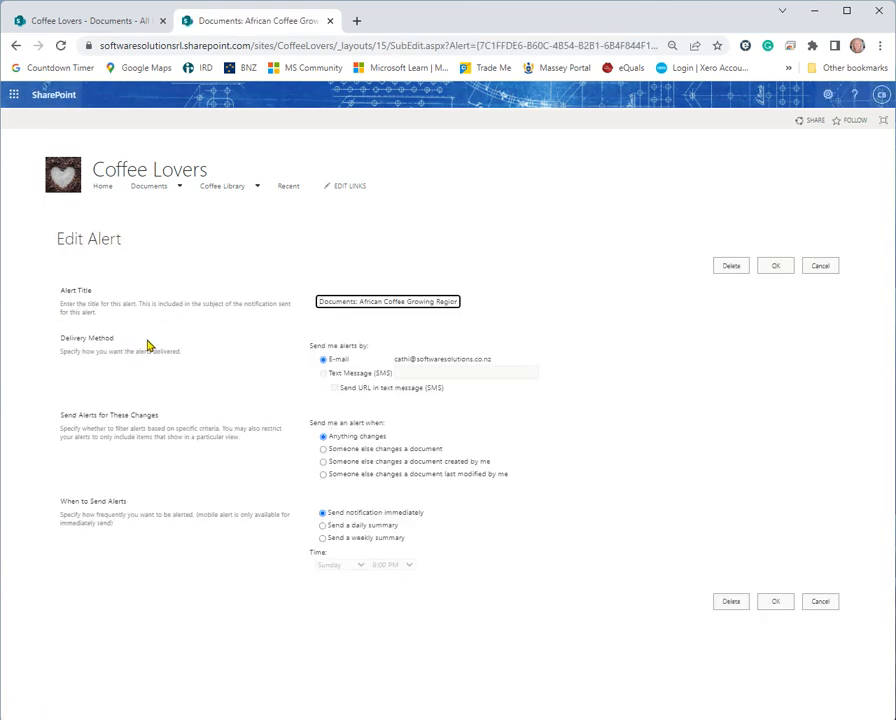
mouse_move(352, 592)
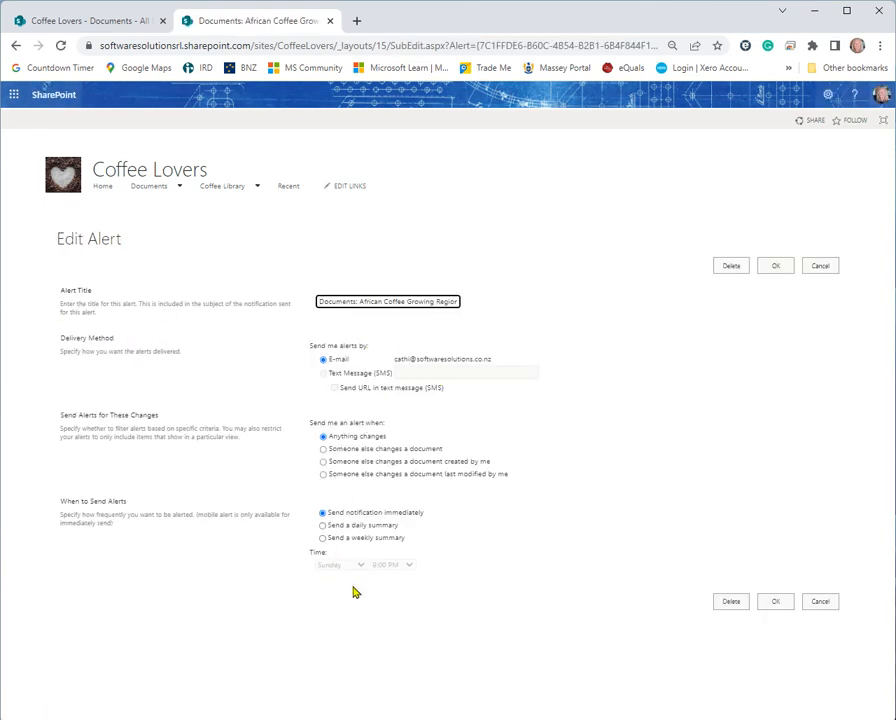